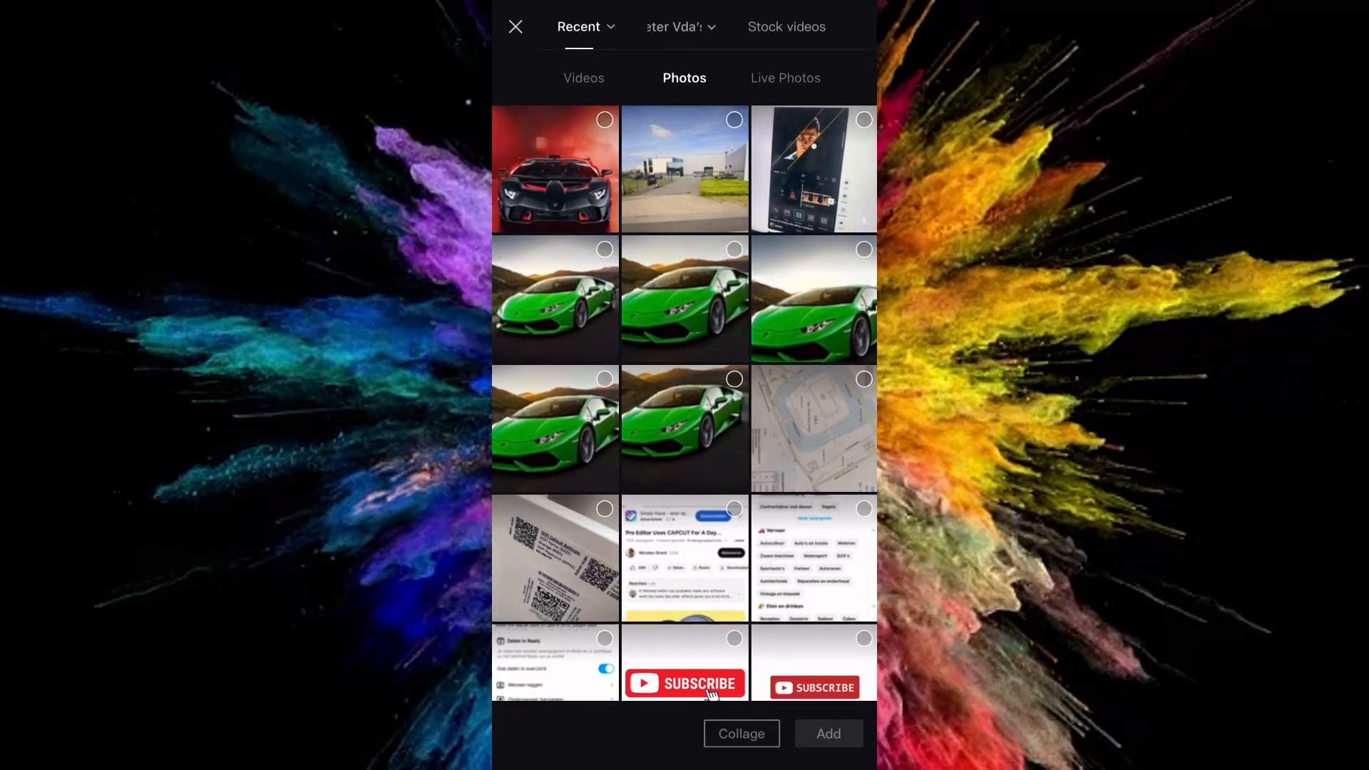
Add the red supercar photo to a new project.
click(555, 168)
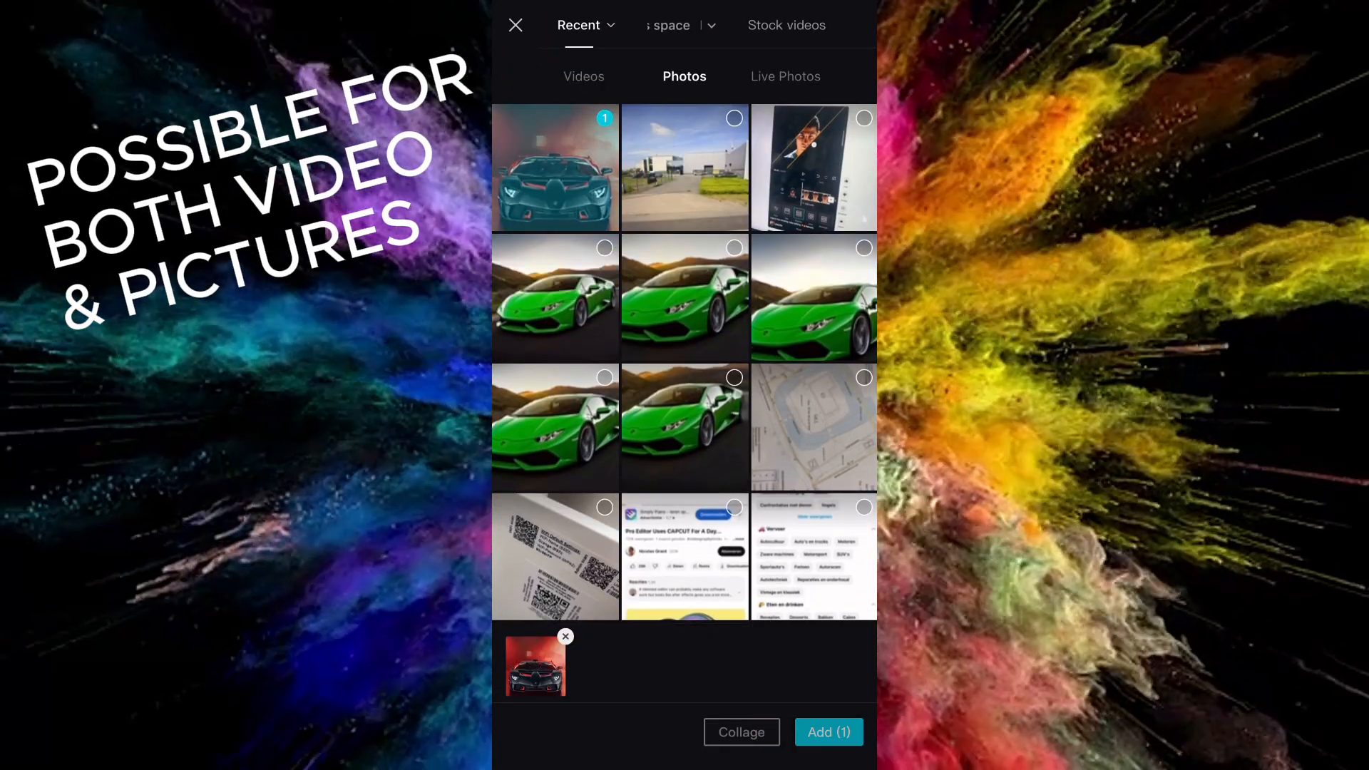
click(827, 732)
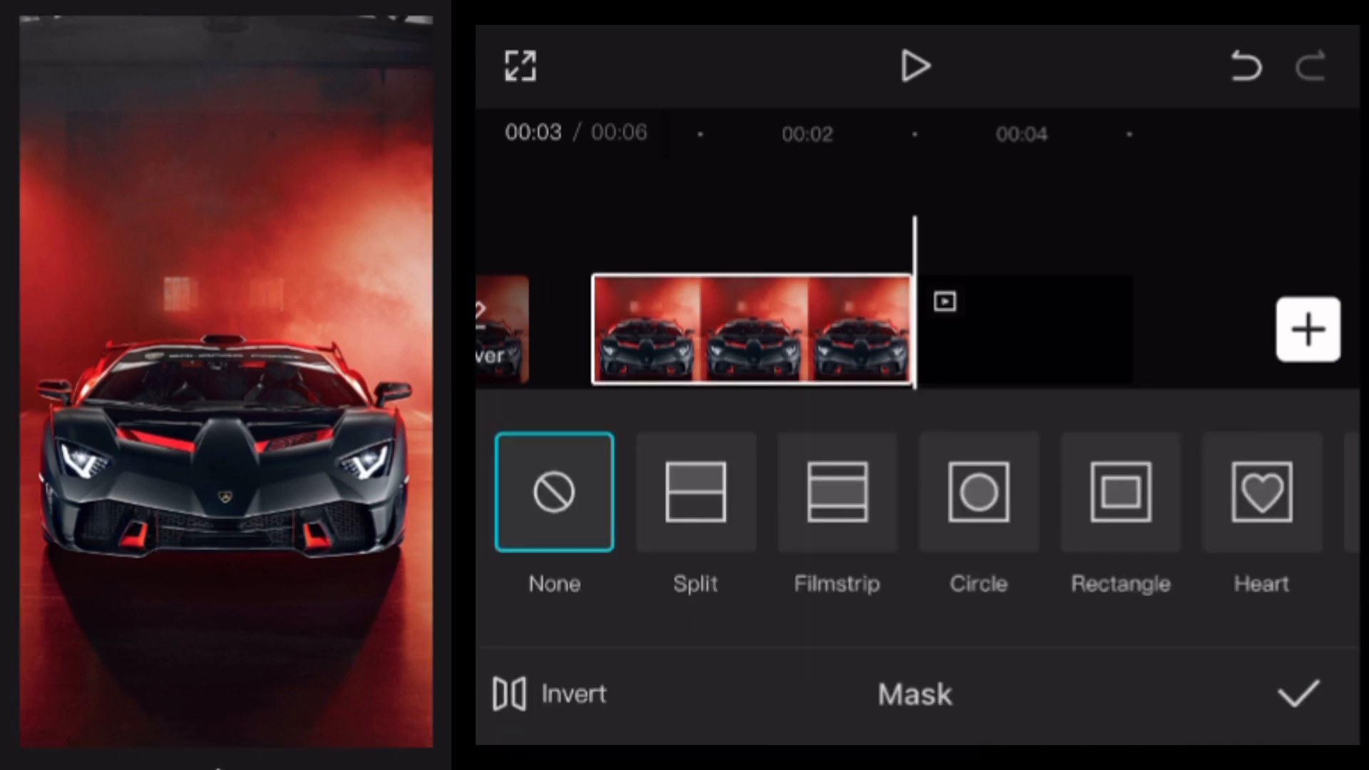
Apply the Filmstrip mask and keyframe it to sweep across the car clip.
click(836, 492)
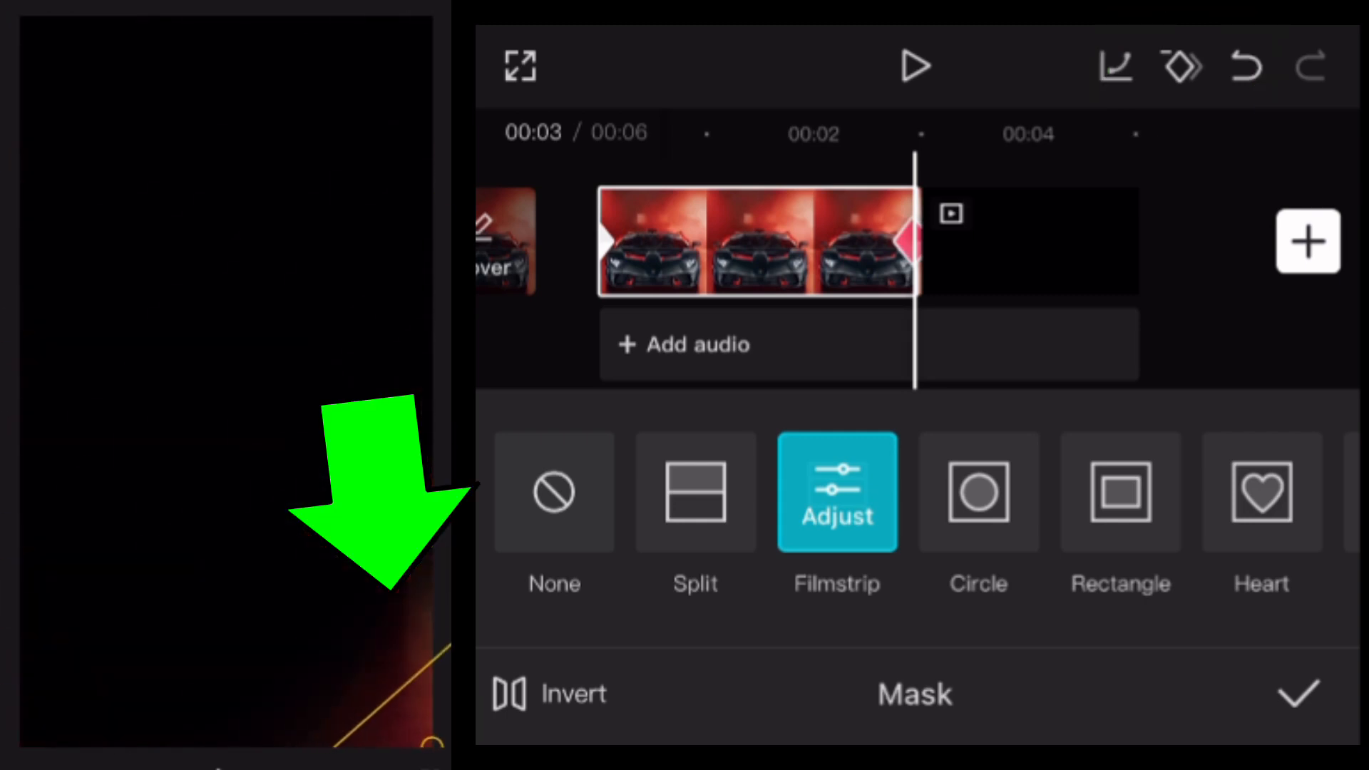
click(1298, 694)
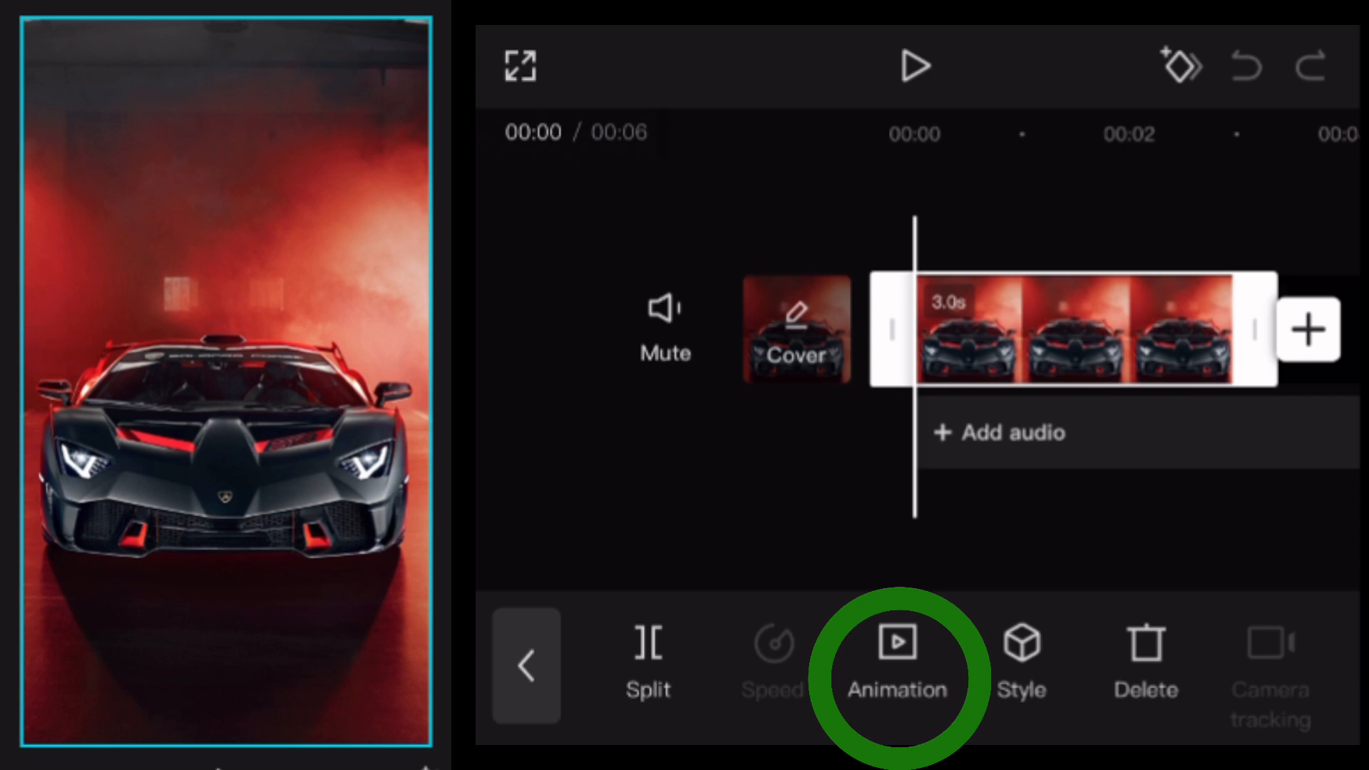
Give the clip a 3.0-second Zoom Out intro animation.
click(898, 664)
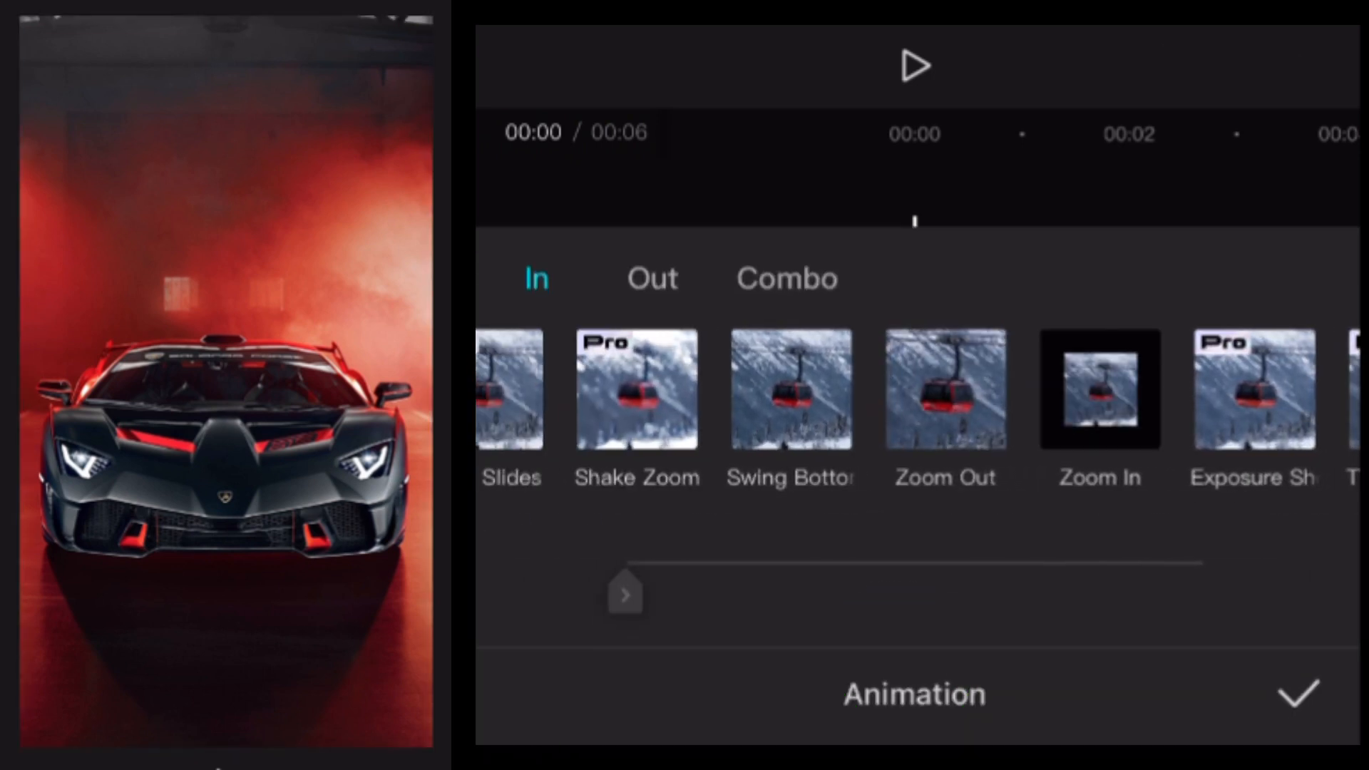
click(943, 388)
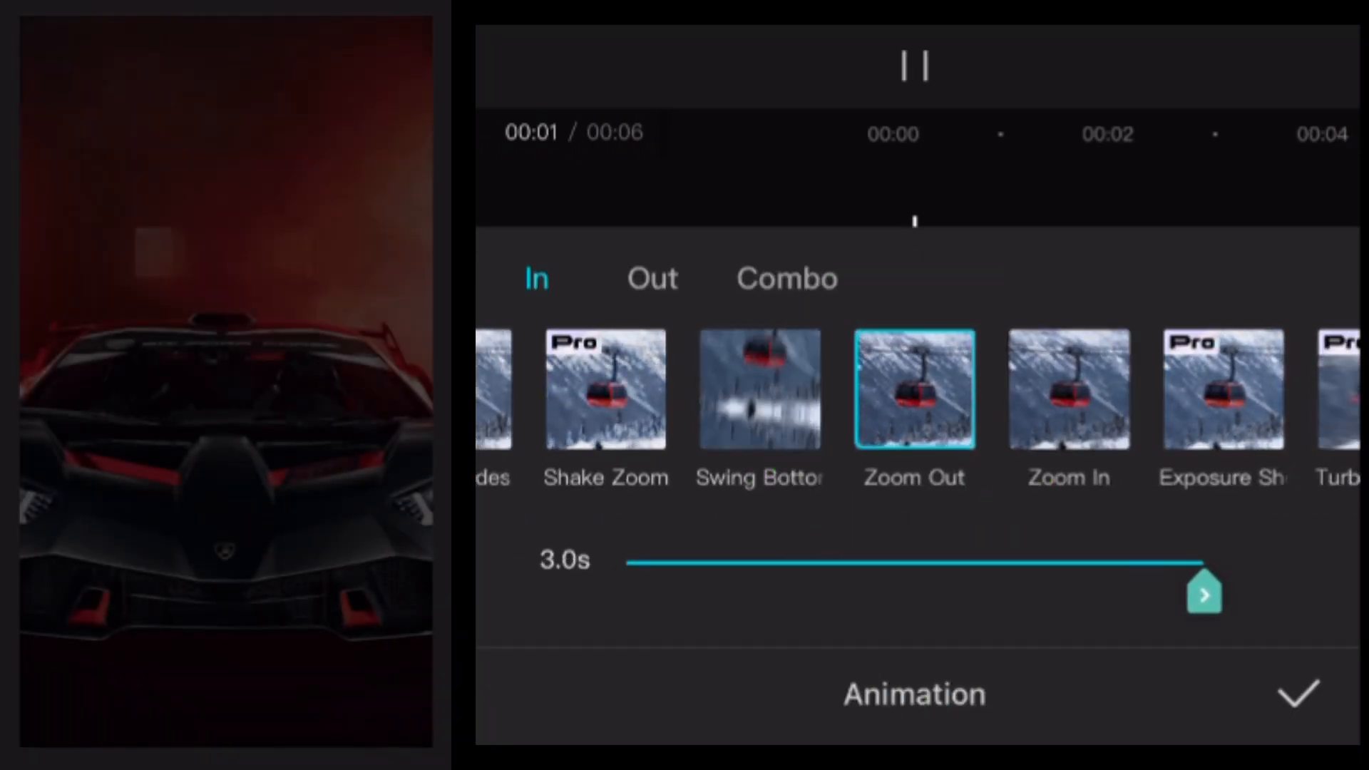
click(1301, 695)
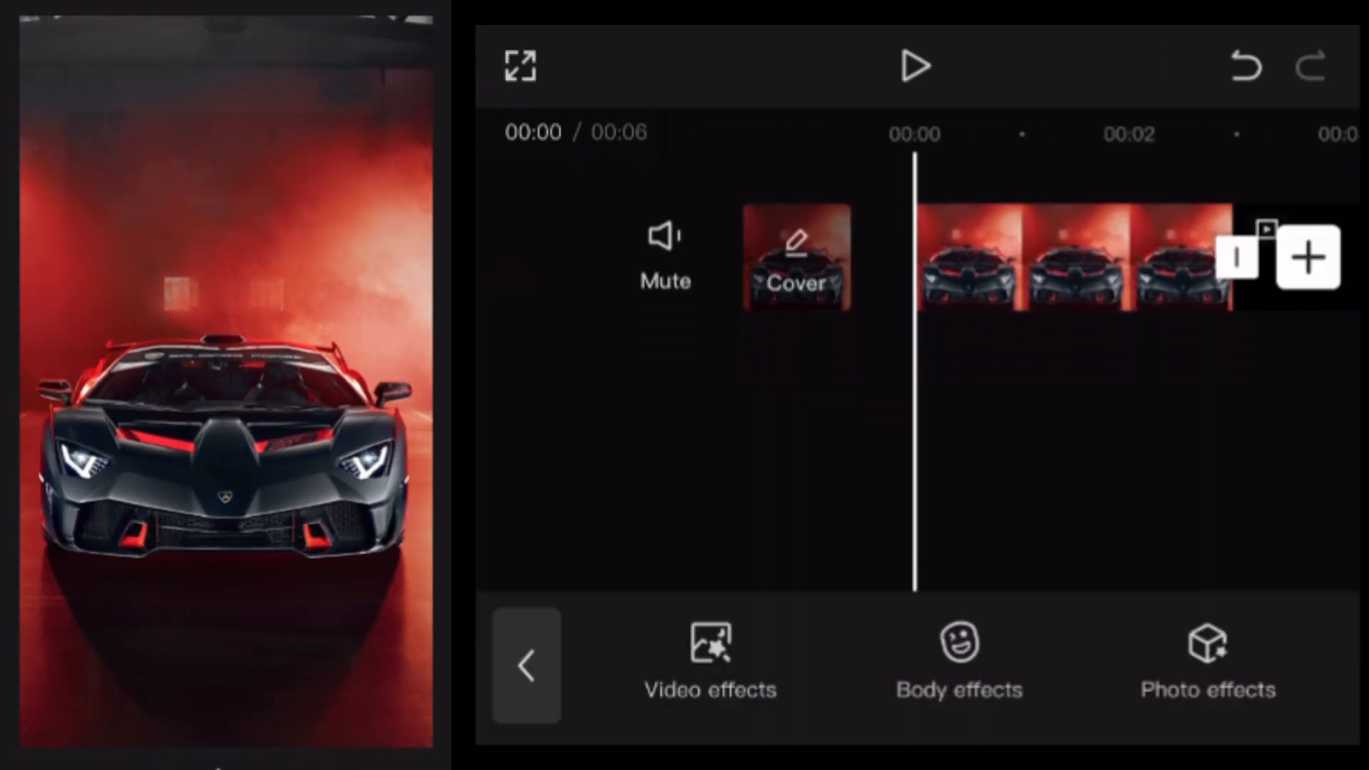
Apply the Shake effect from the Nightclub video effects category.
click(710, 650)
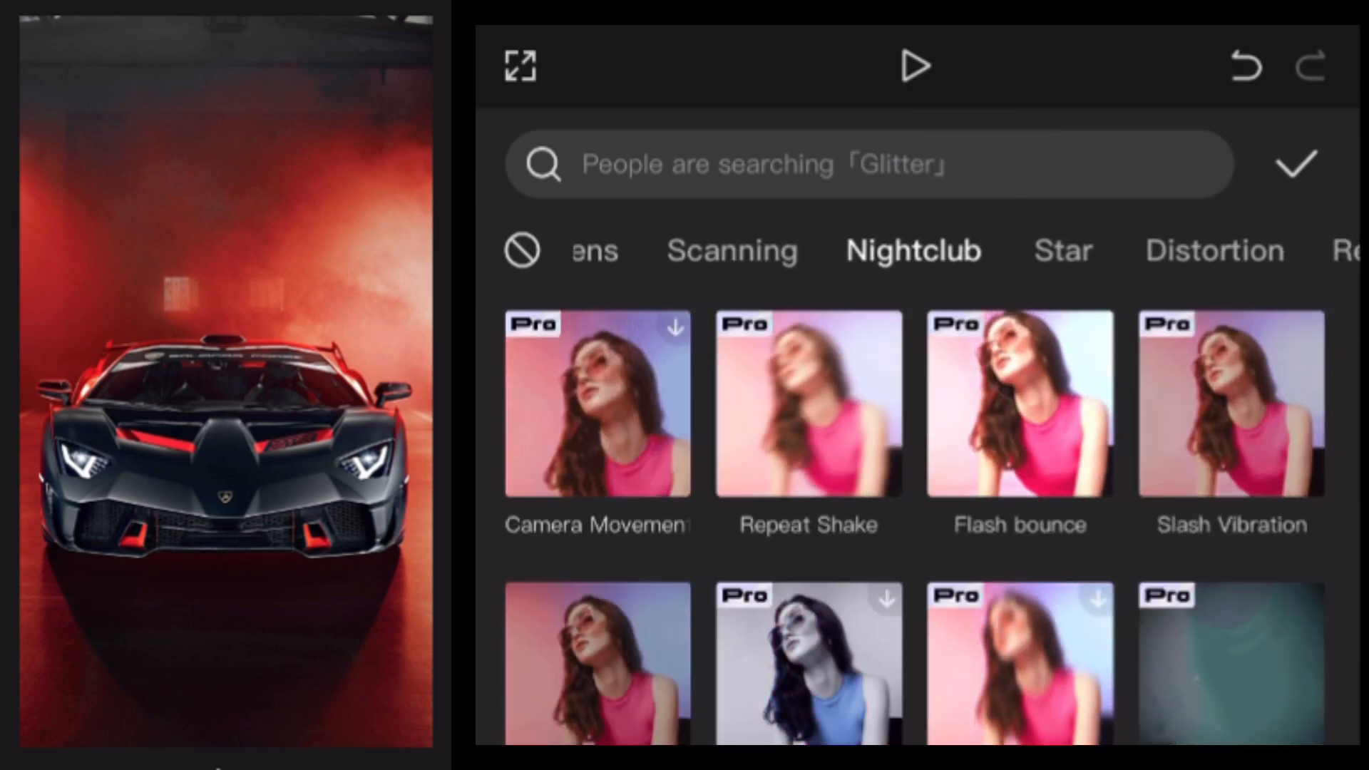
scroll(down, 3)
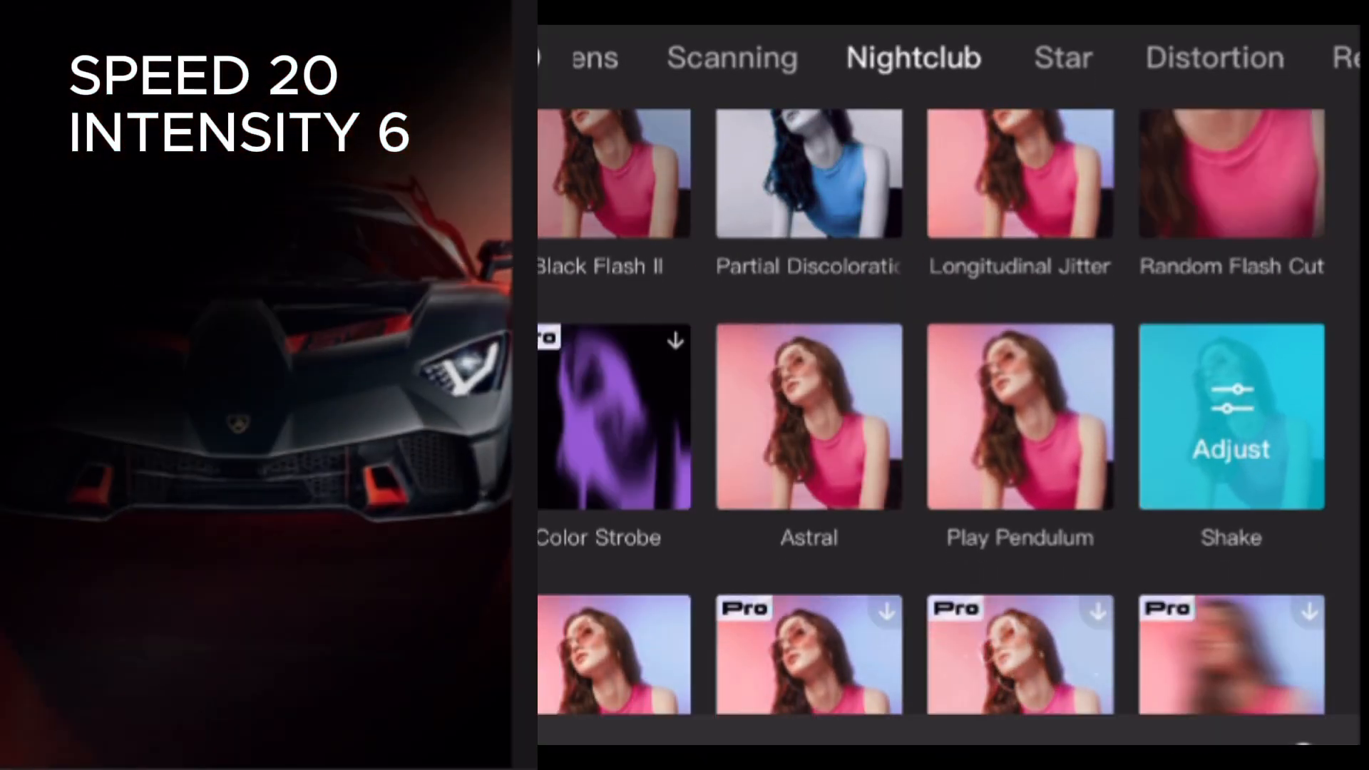
click(1230, 416)
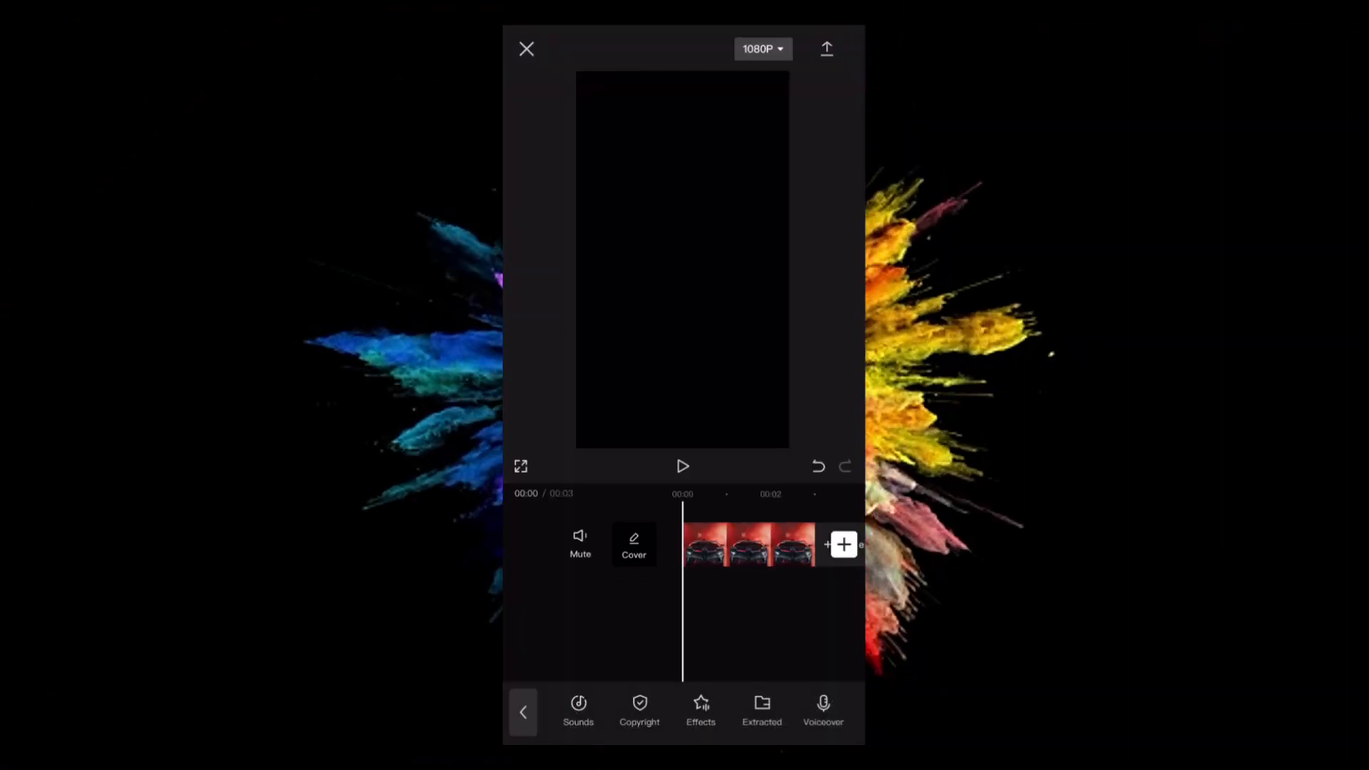
Show the Favorites sounds list containing the Speed Car track.
click(578, 709)
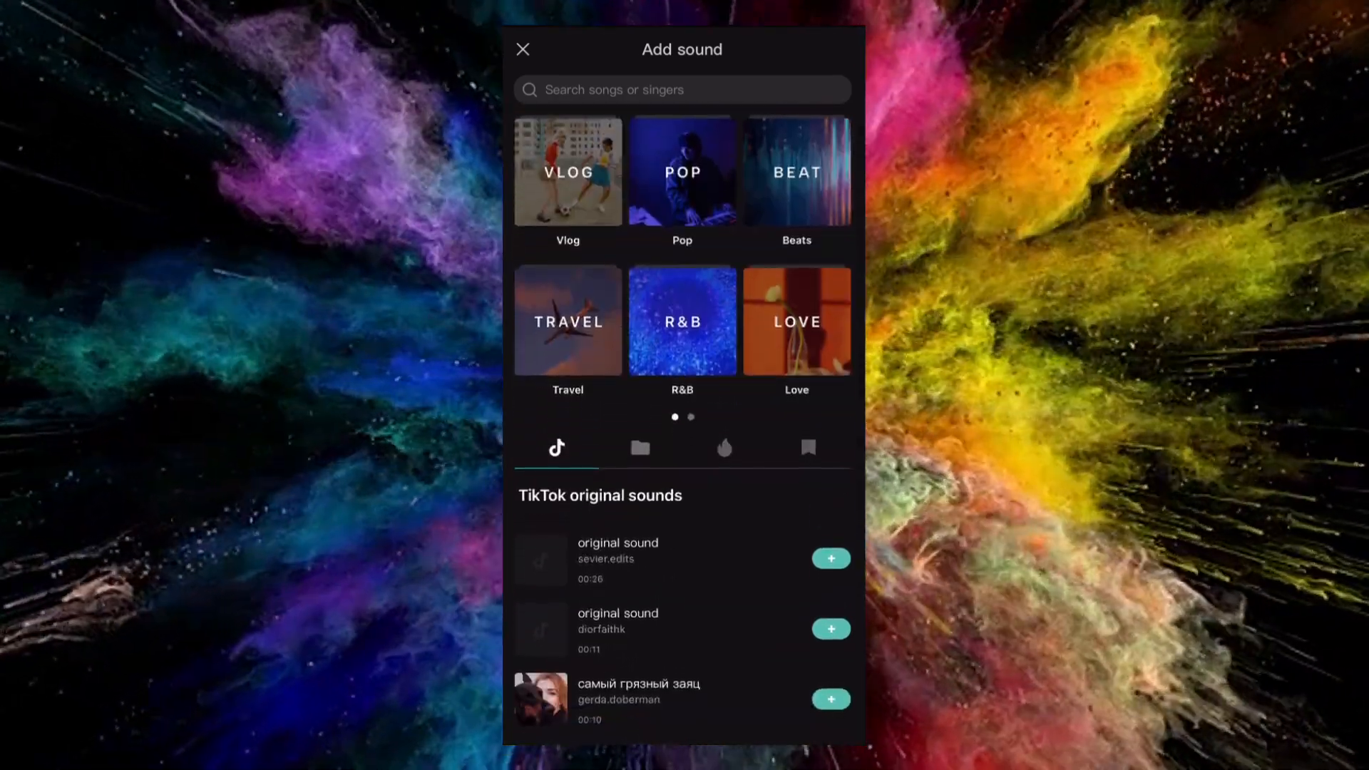
click(807, 446)
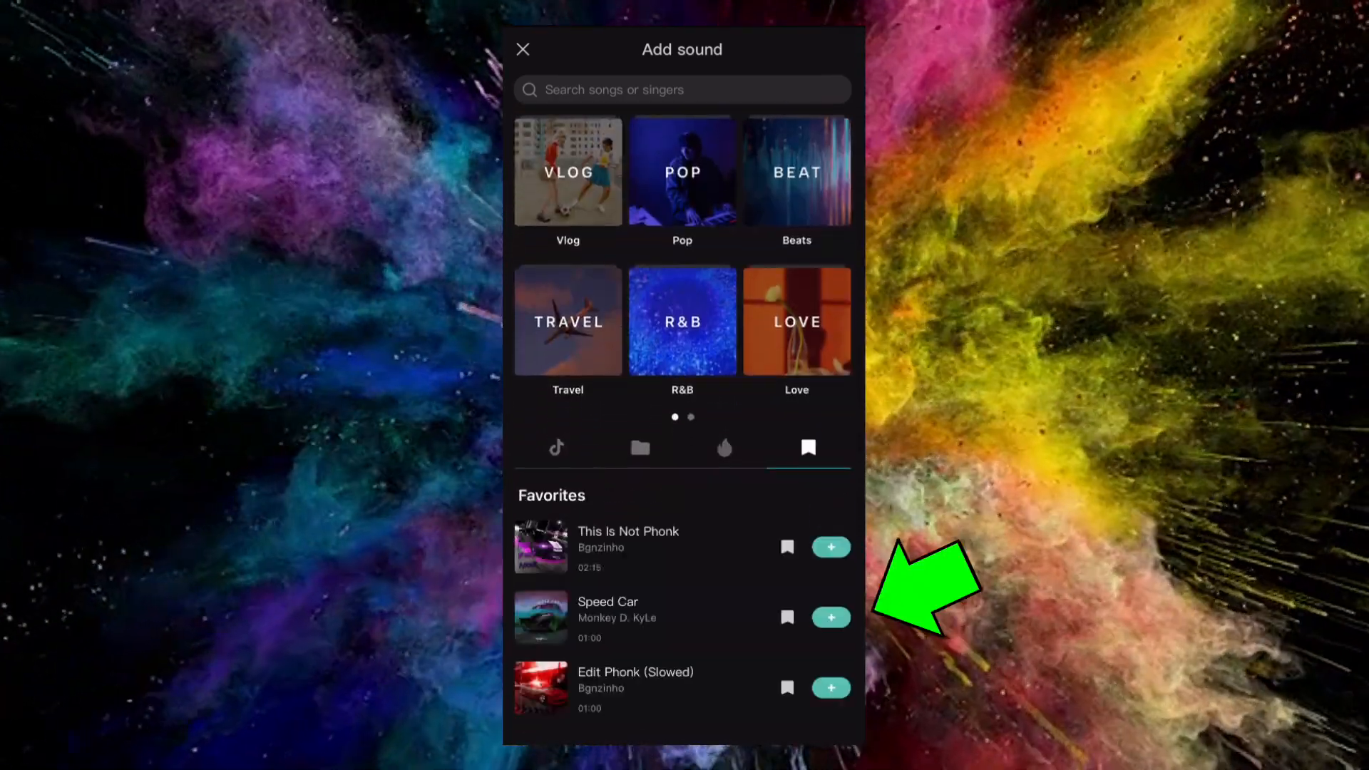